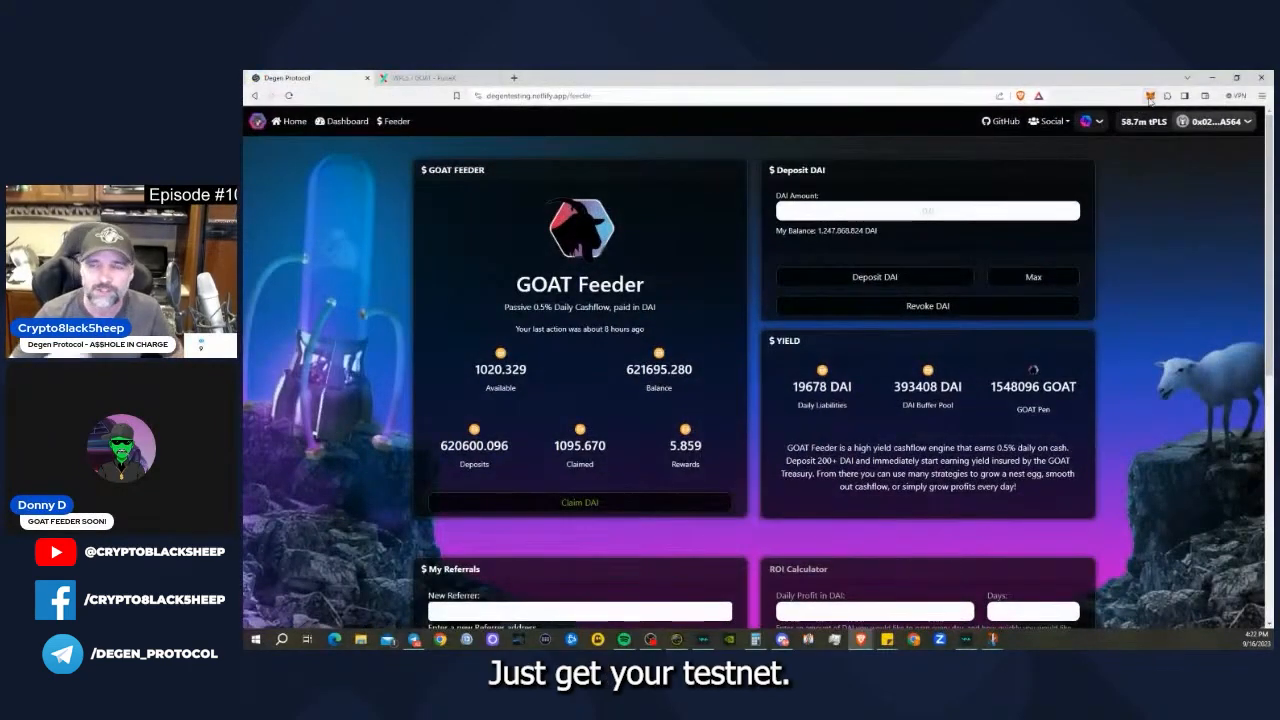
# Switch from the GOAT Feeder page to the Dashboard showing the Mint GOAT and Redeem GOAT panels
pyautogui.click(1150, 96)
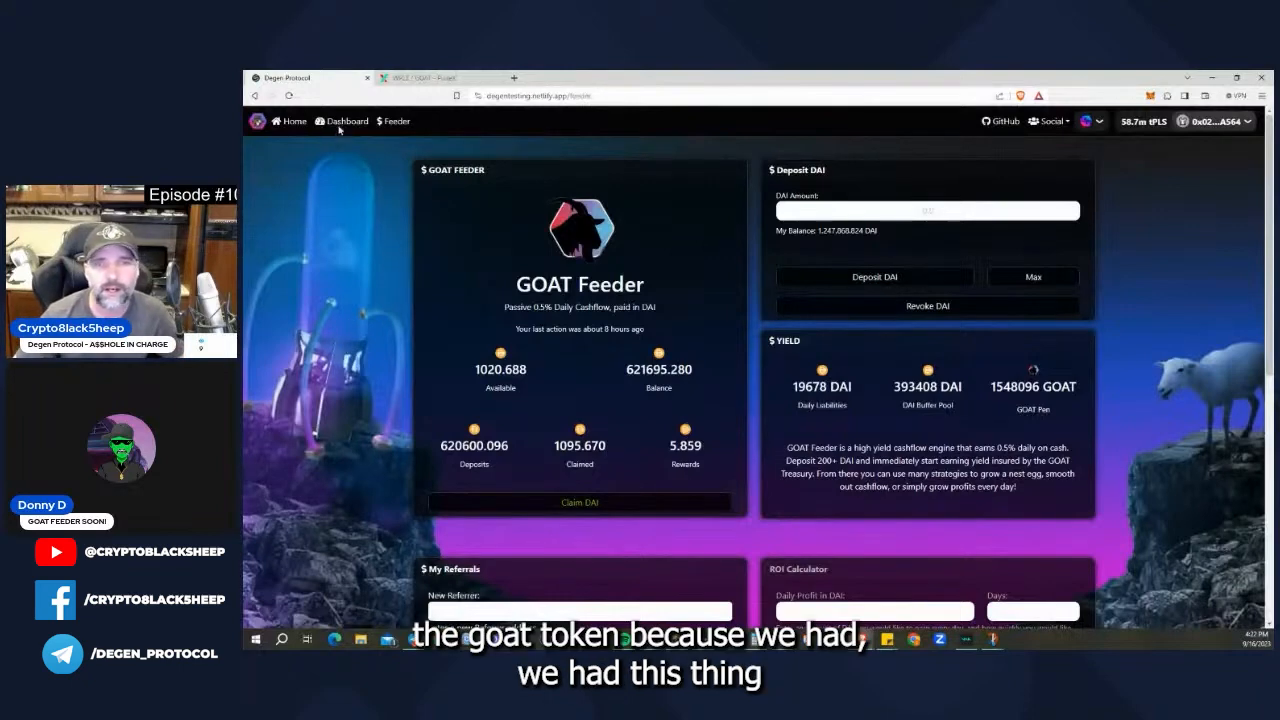
pyautogui.click(344, 122)
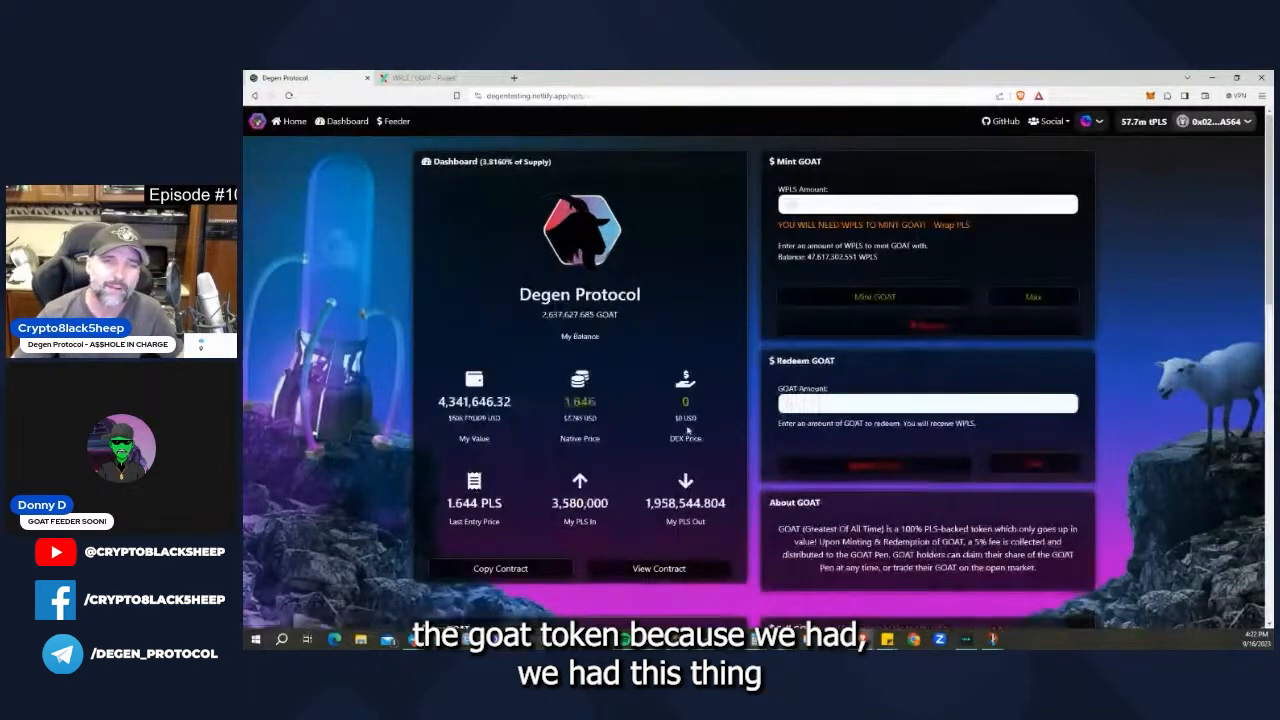